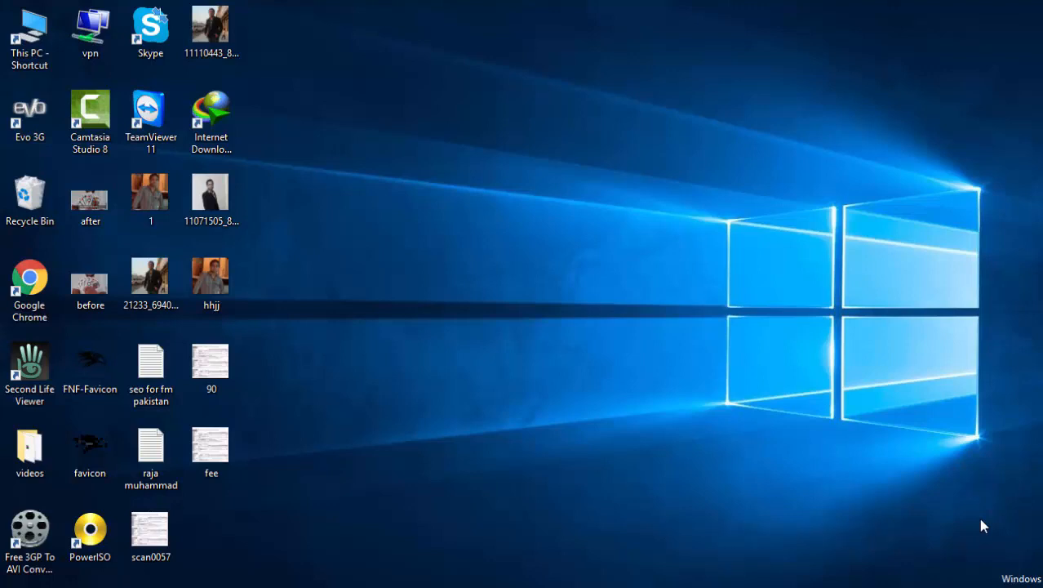
mouse_move(561, 478)
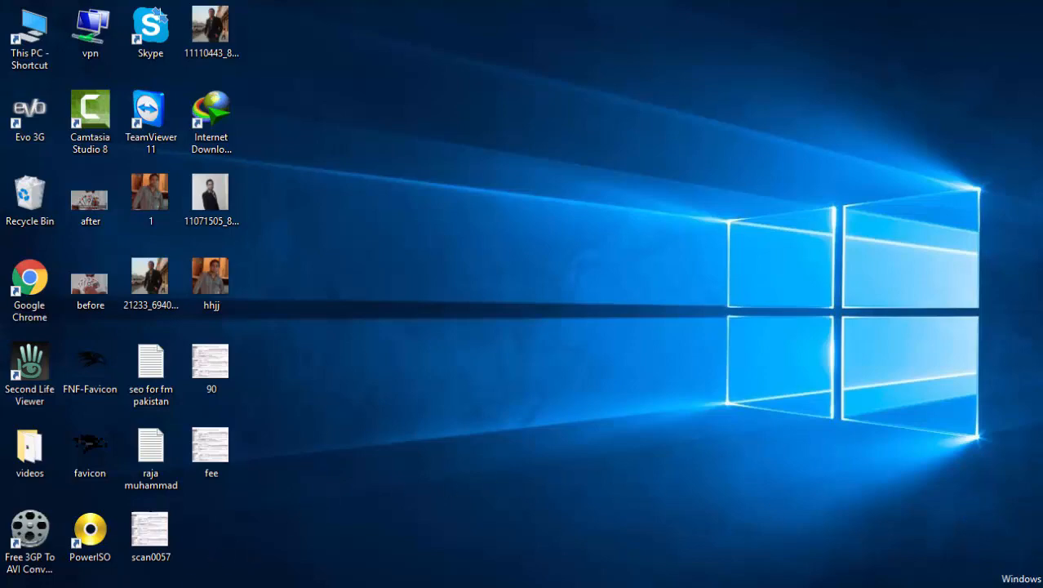
double_click(30, 275)
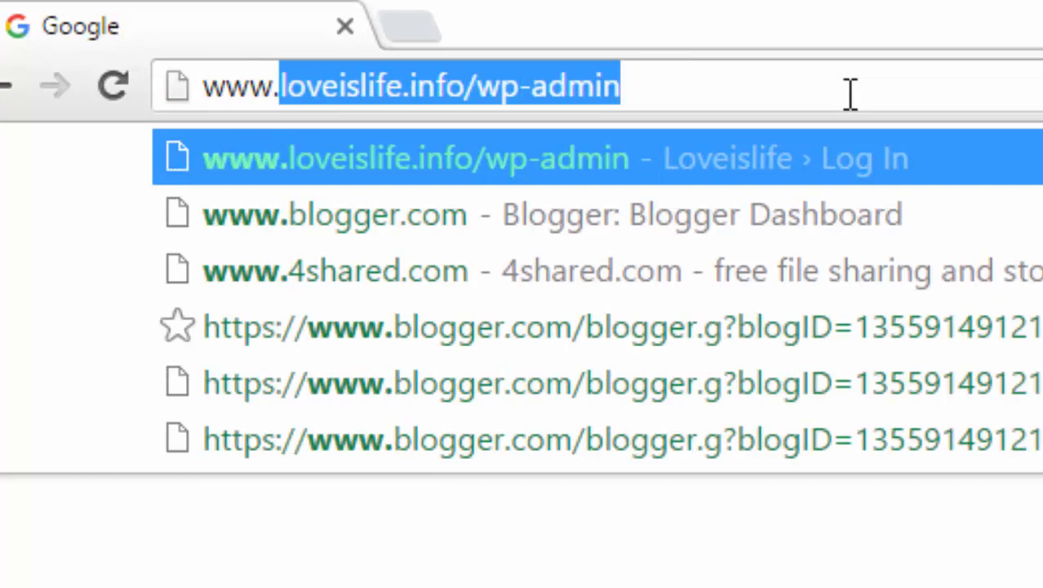
type("www.1001")
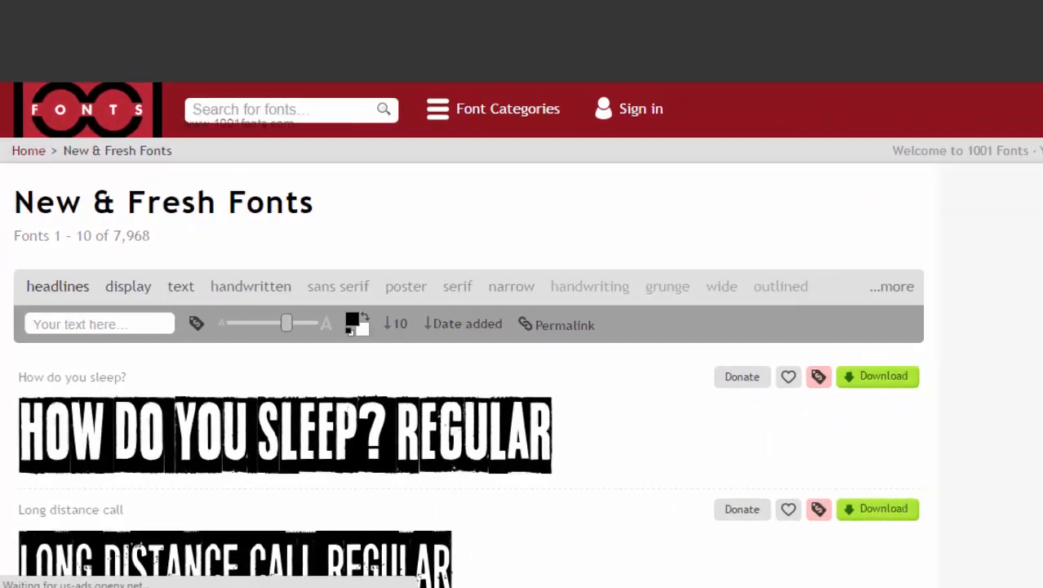
Step: Scroll the New & Fresh list down past Karmakooma and Funkrocker to A*SPACE HEAVY Demo
scroll("down", 3)
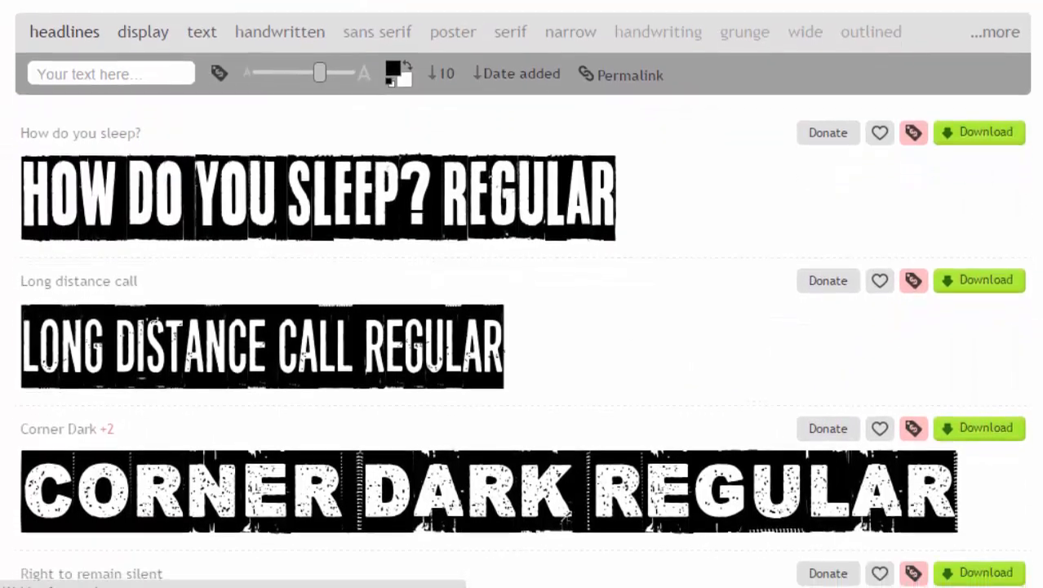
scroll("down", 3)
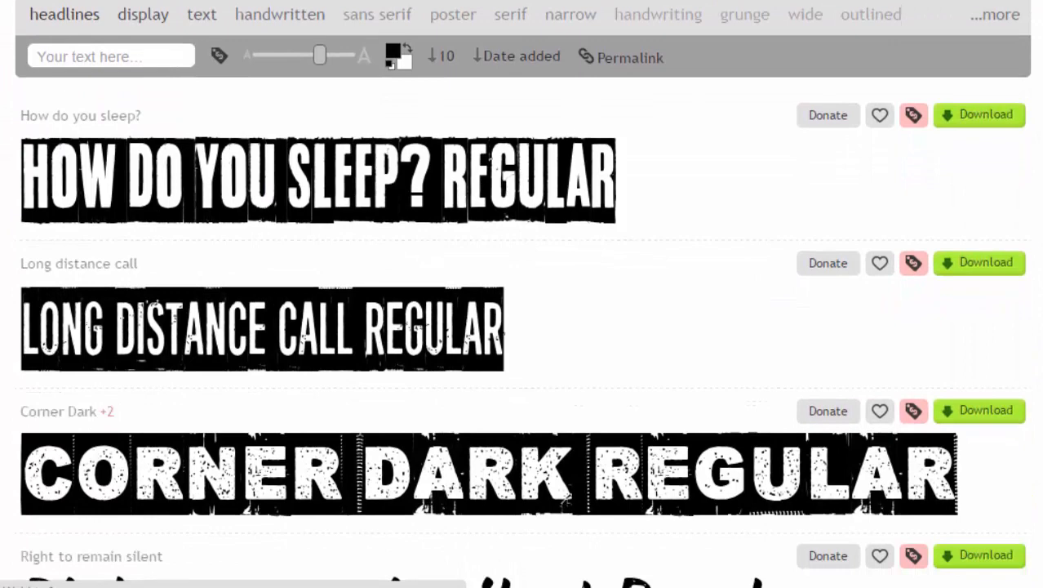
scroll("down", 3)
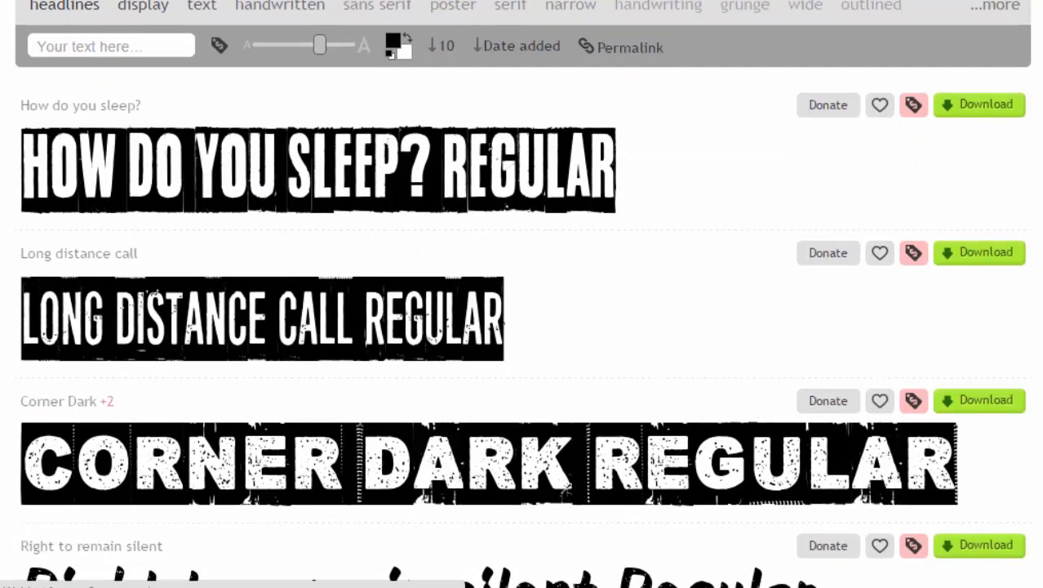
scroll("down", 3)
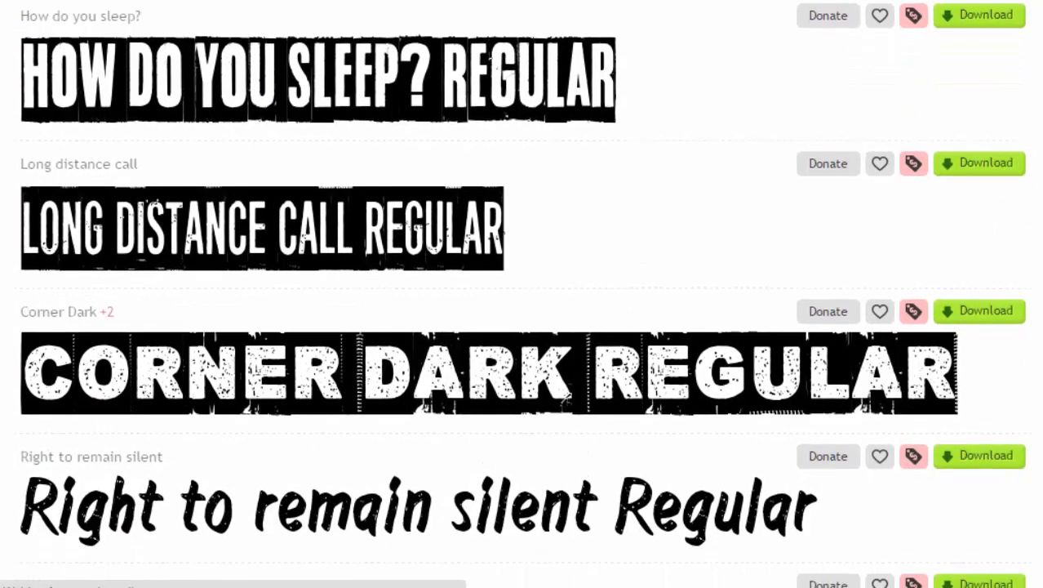
scroll("down", 3)
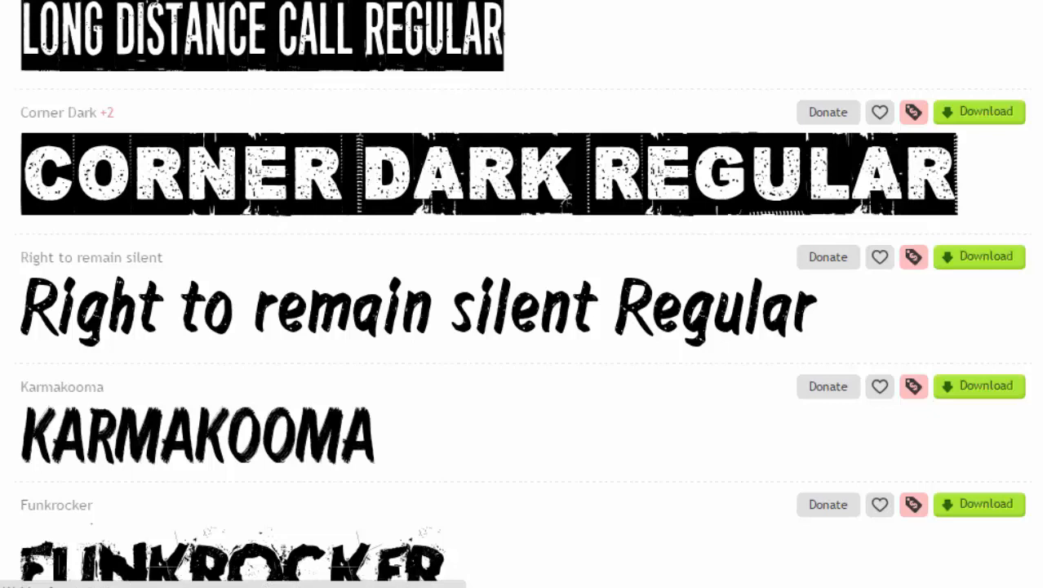
scroll("down", 3)
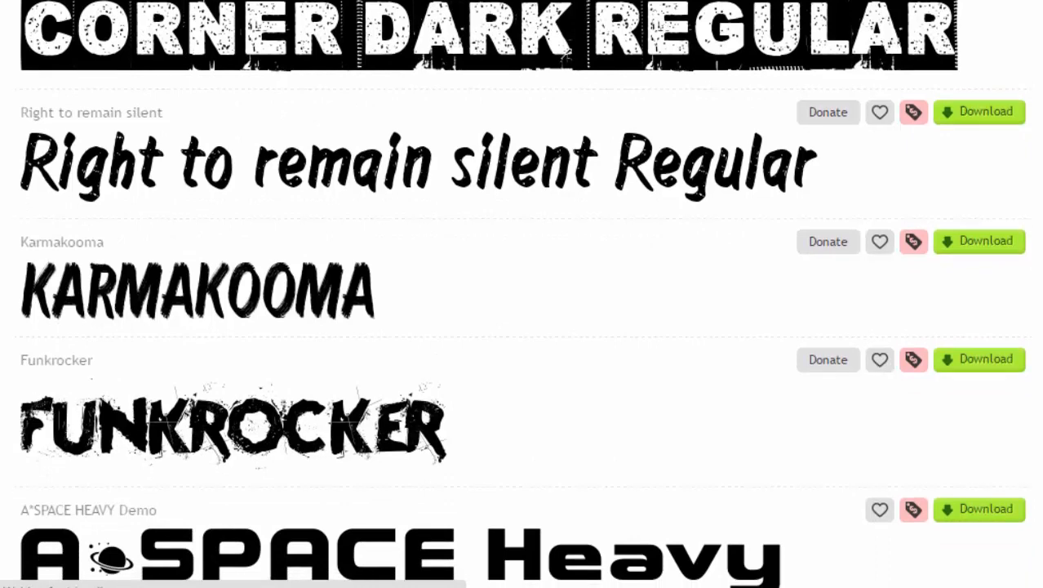
scroll("down", 3)
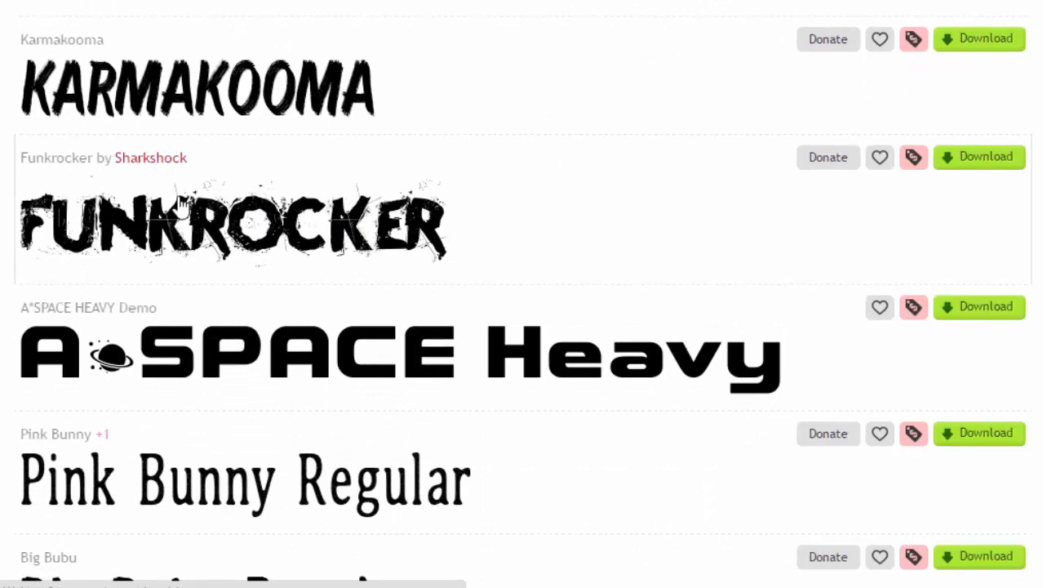
mouse_move(317, 245)
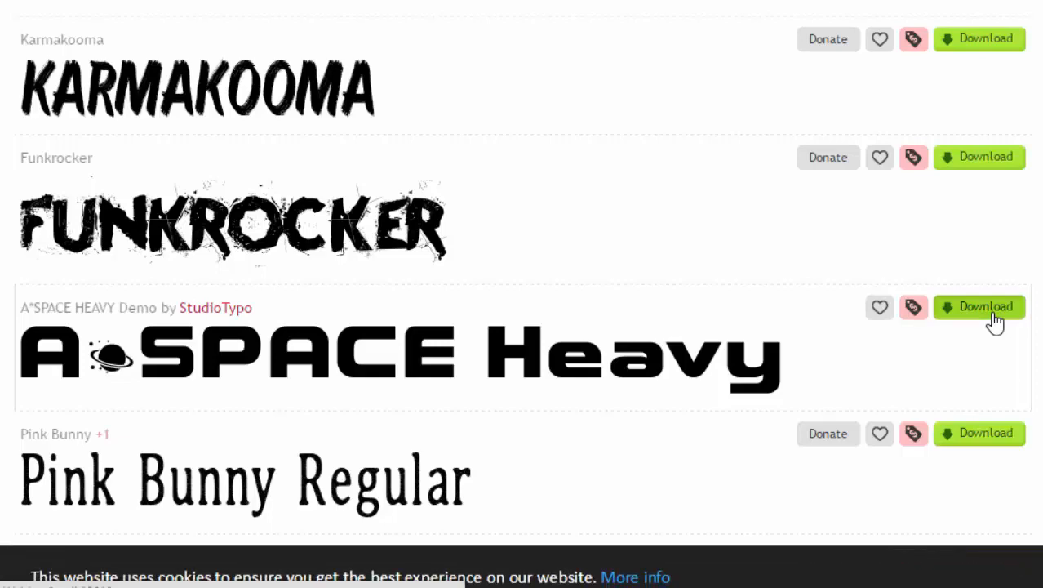
Step: Download a-space-heavy-demo.zip with IDM and open its Downloads\Compressed folder
left_click(979, 307)
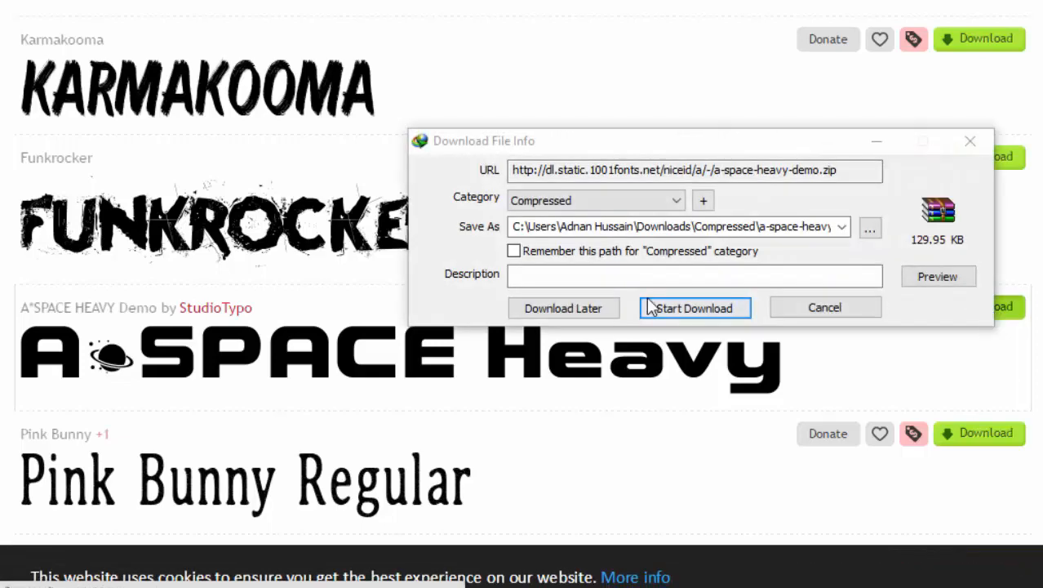
left_click(694, 308)
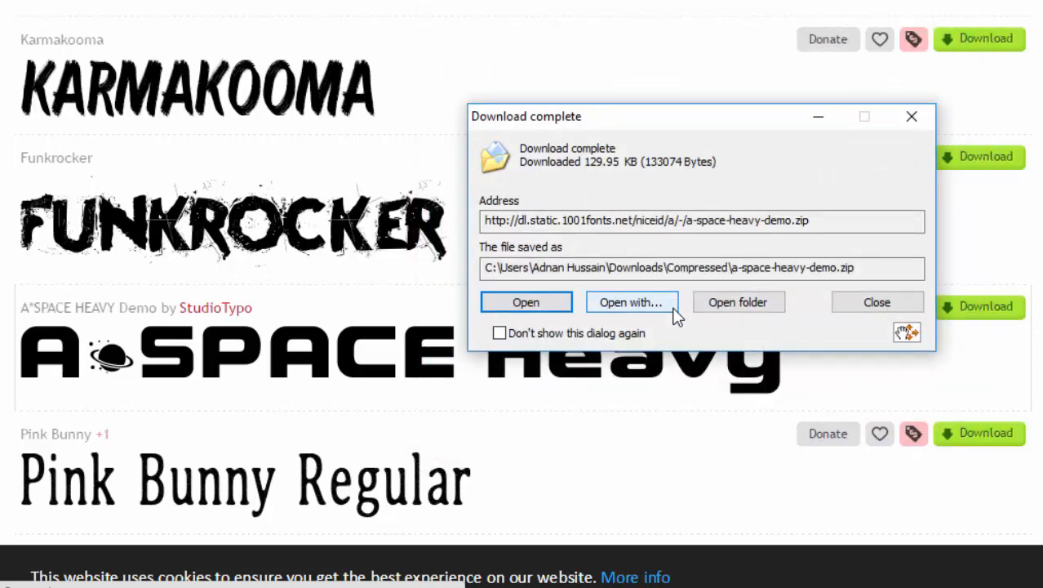
left_click(876, 301)
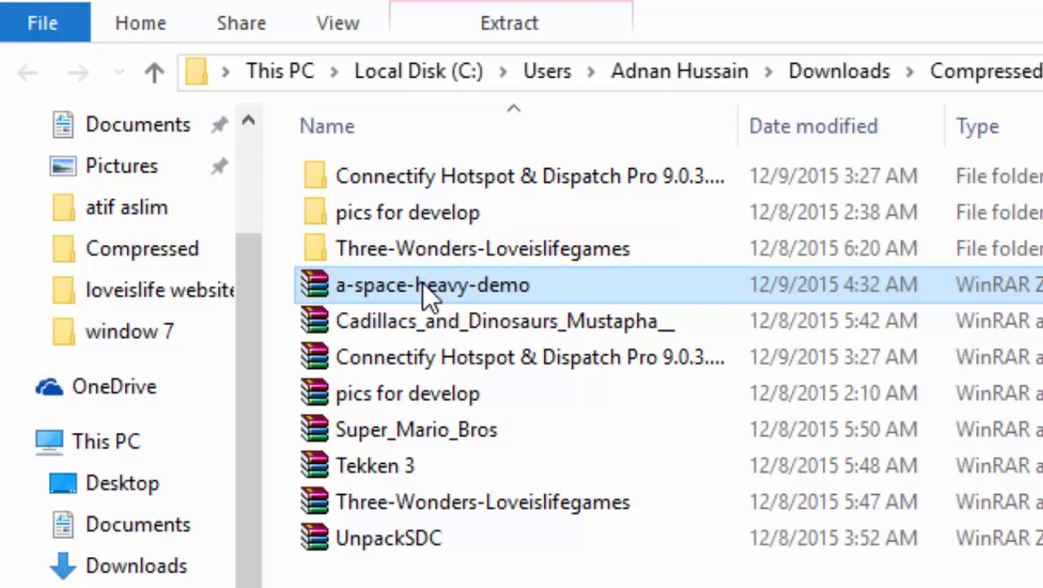
Step: Copy a-space-heavy-demo.zip to the desktop and extract it there
right_click(431, 284)
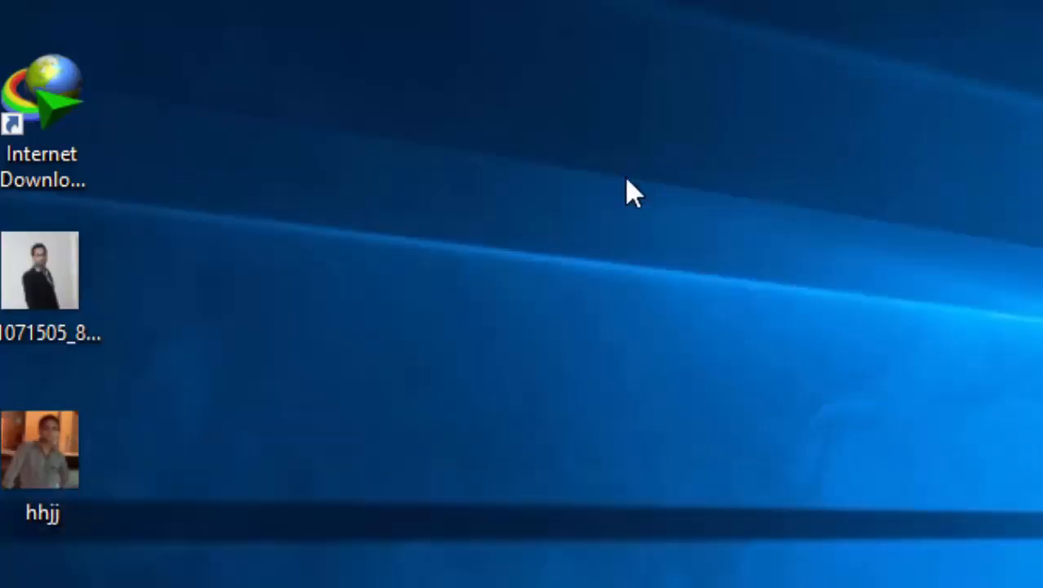
mouse_move(235, 259)
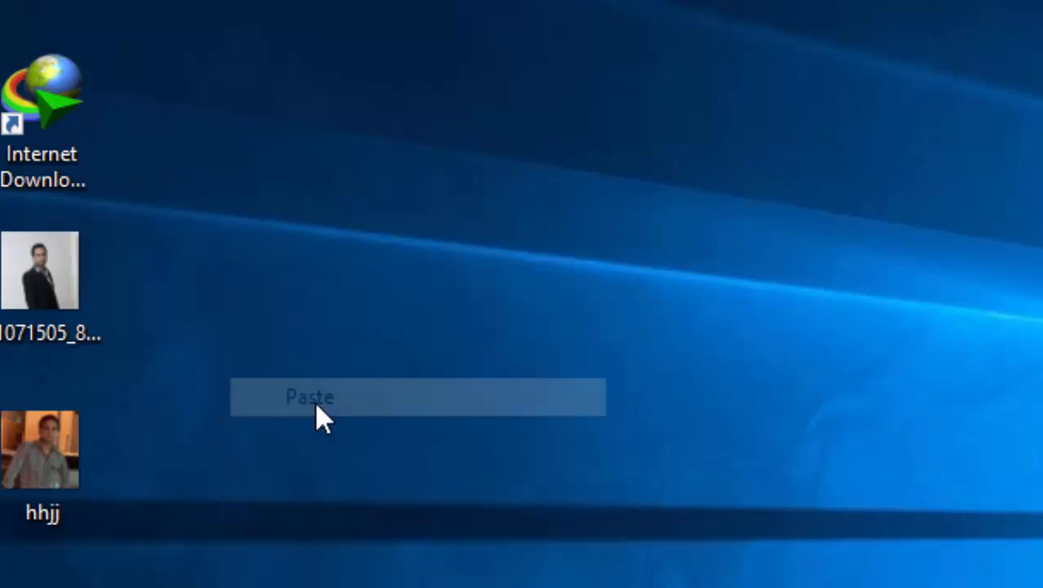
left_click(310, 397)
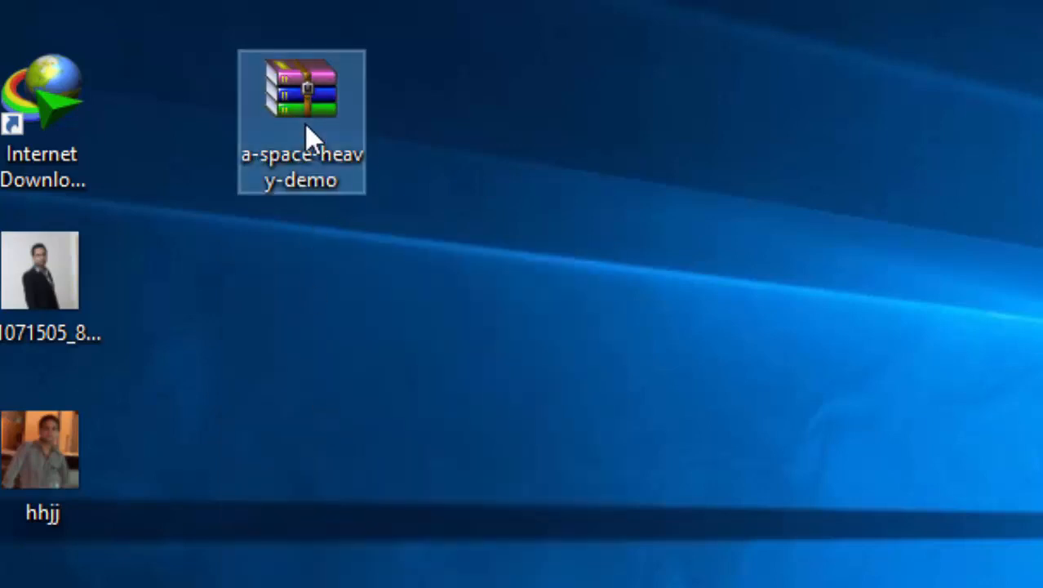
right_click(302, 106)
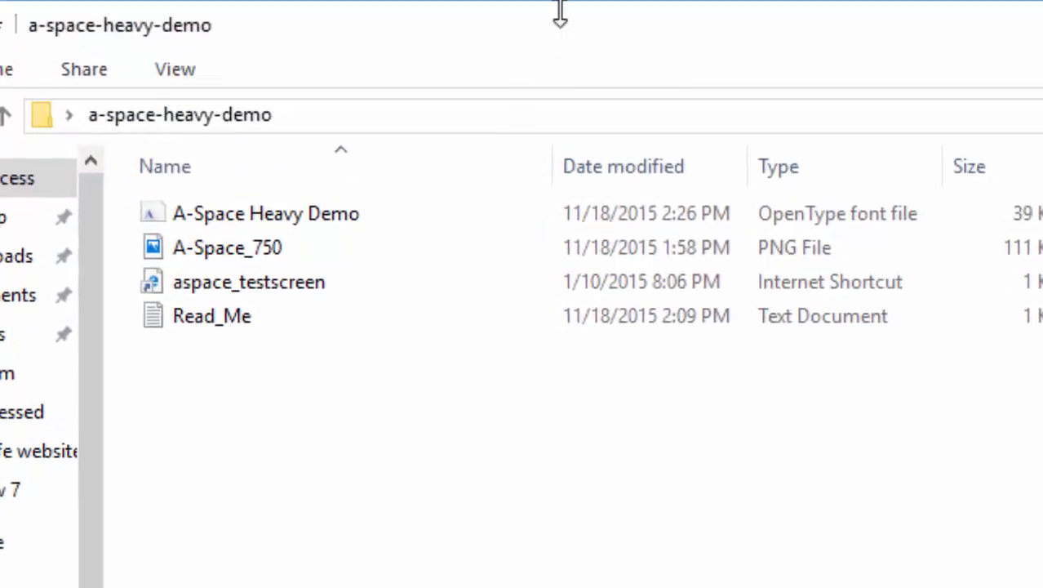
mouse_move(530, 37)
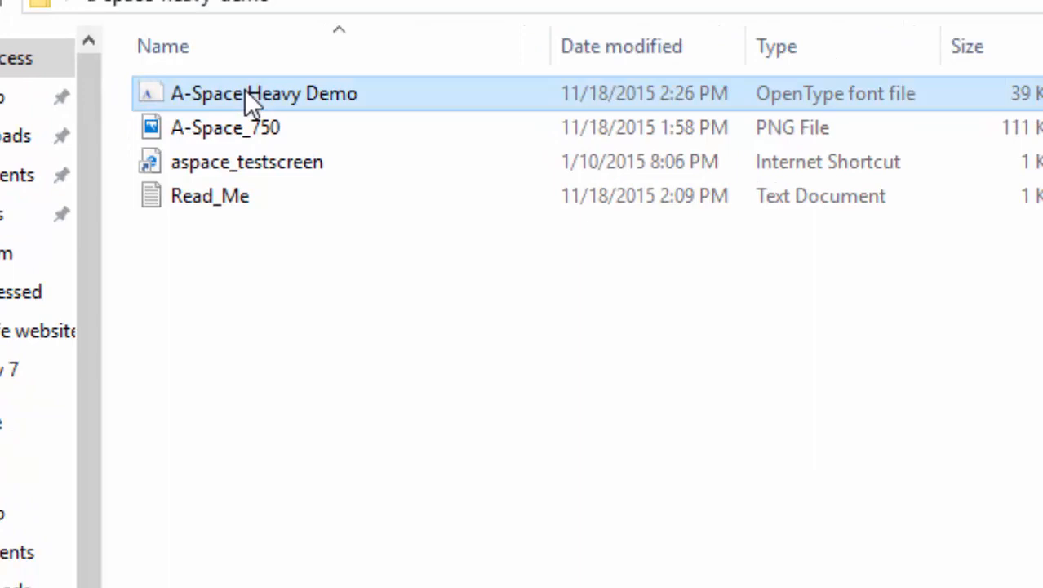
Step: Copy the A-Space Heavy Demo font file from the extracted folder
right_click(262, 93)
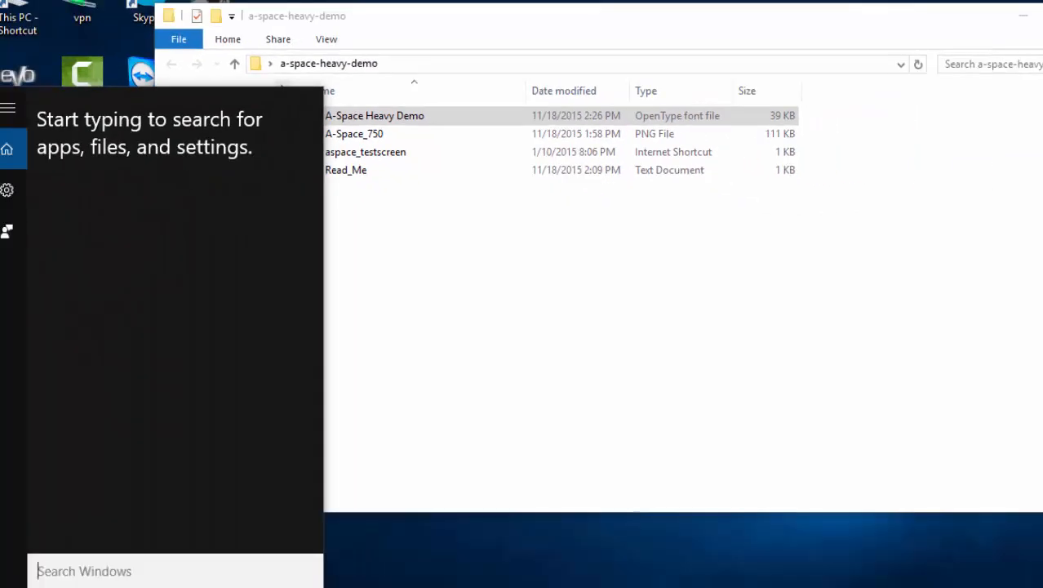
Step: Search 'control' and open Control Panel's Appearance and Personalization > Fonts folder
type("control")
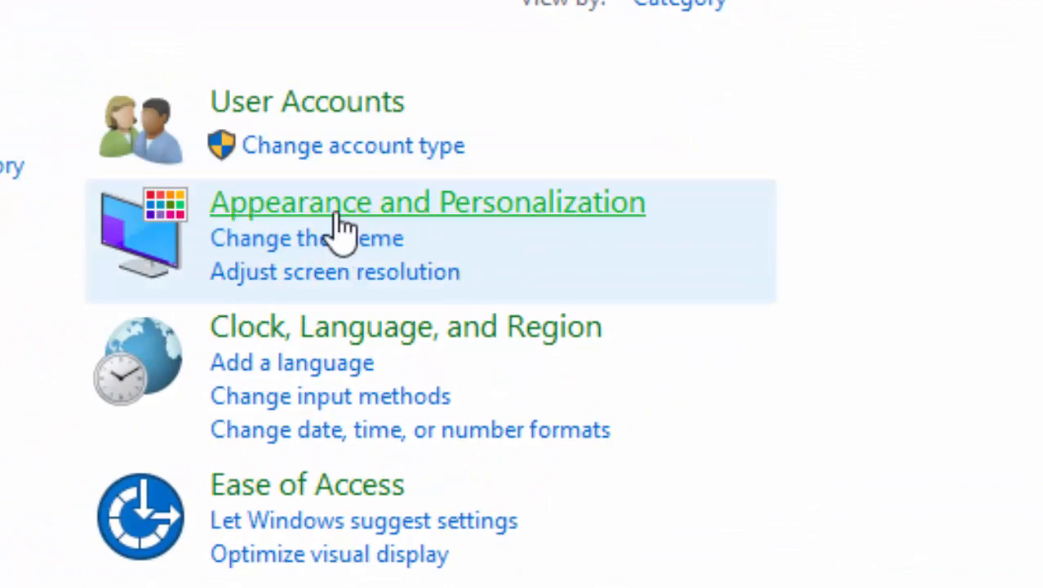
left_click(427, 201)
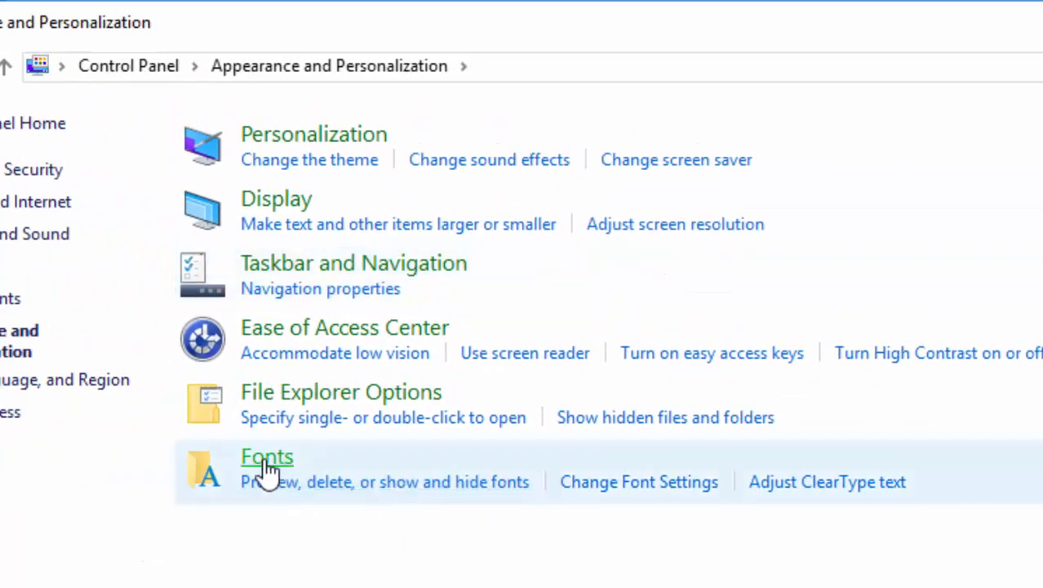
left_click(267, 456)
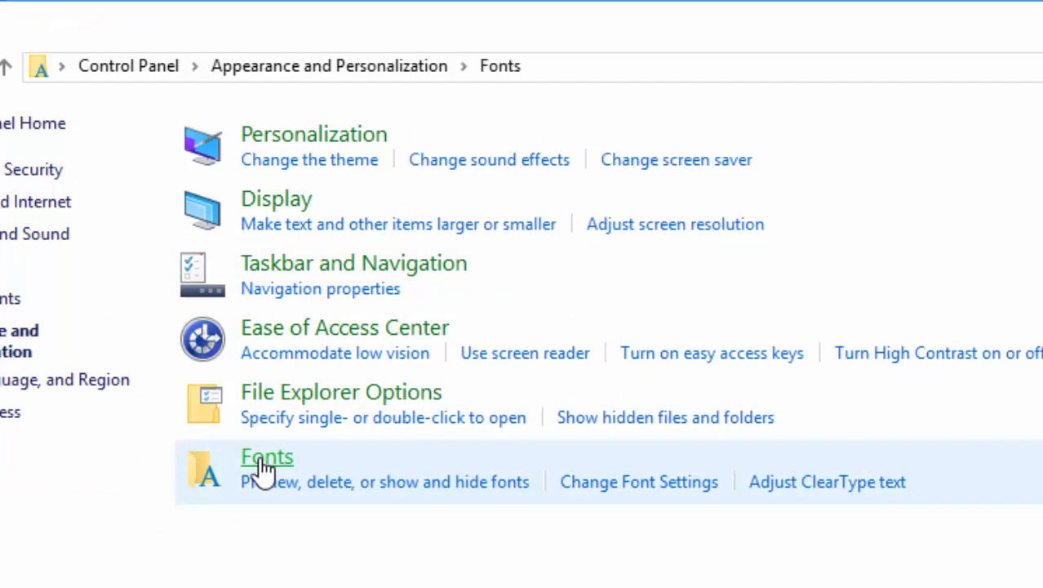
left_click(266, 456)
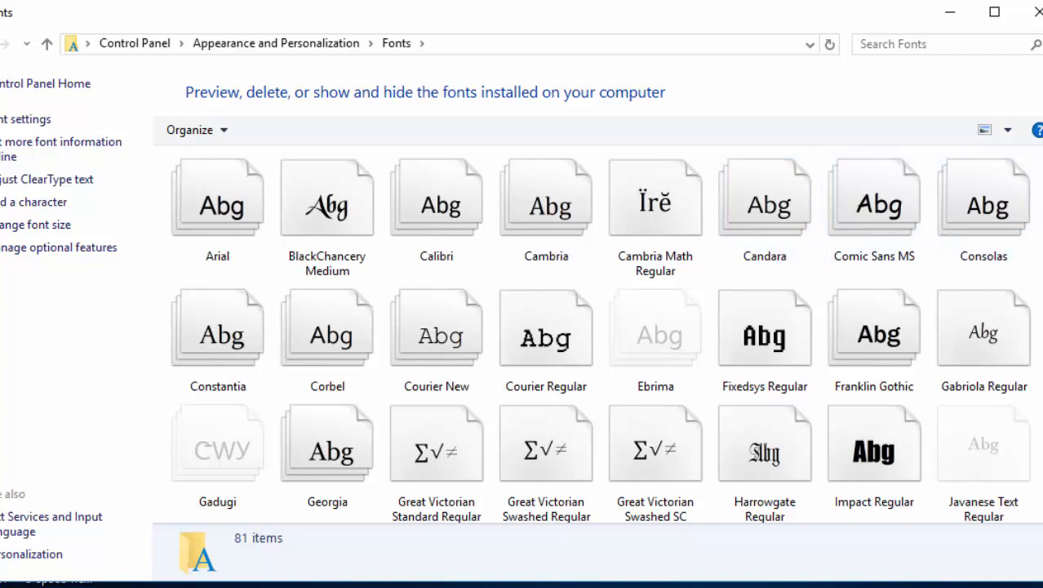
Step: Paste the copied font into the Fonts folder, installing A*SPACE Demo Heavy (82 fonts)
scroll("down", 3)
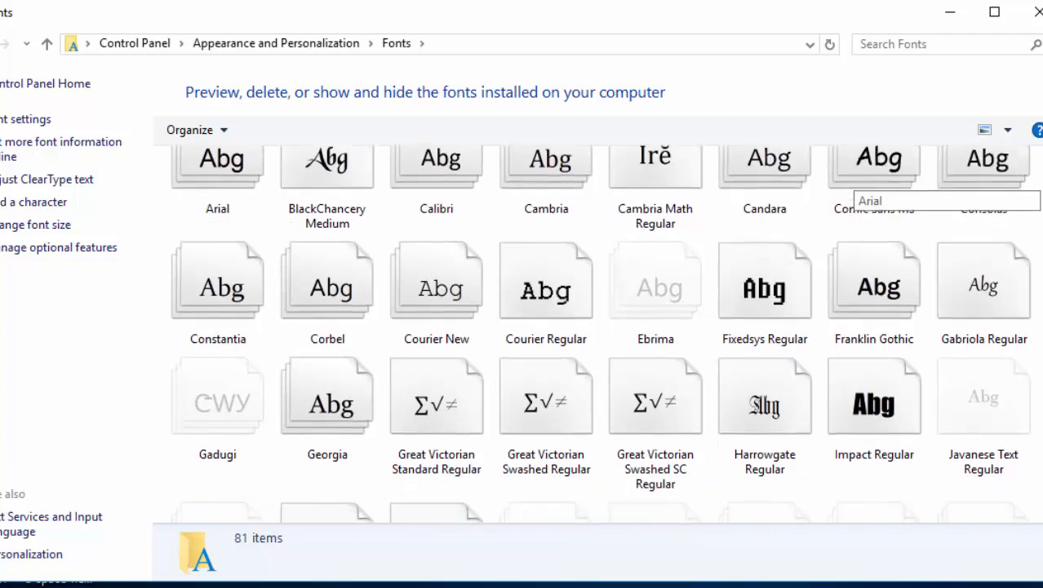
scroll("down", 3)
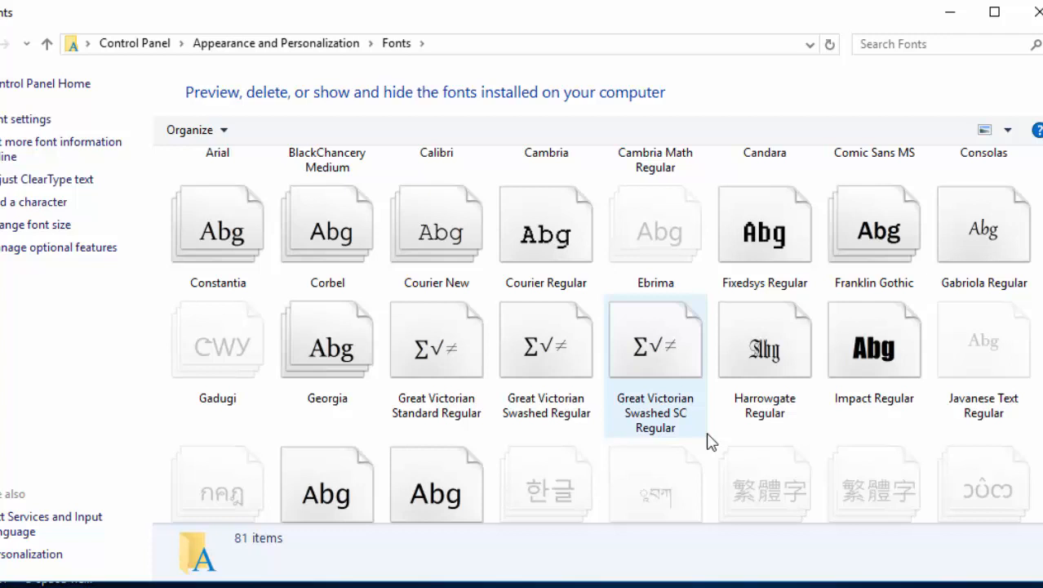
right_click(710, 441)
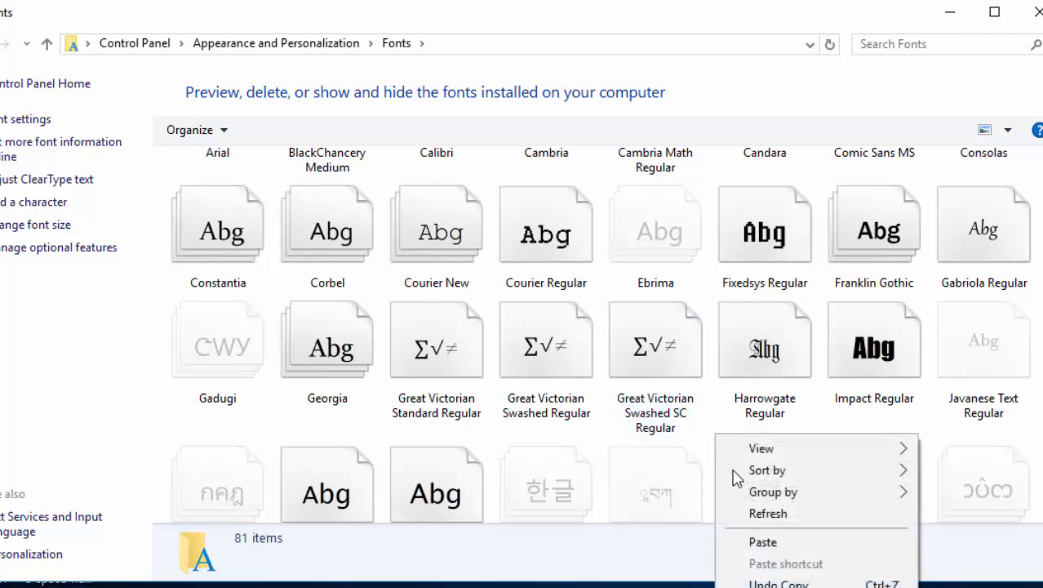
left_click(763, 541)
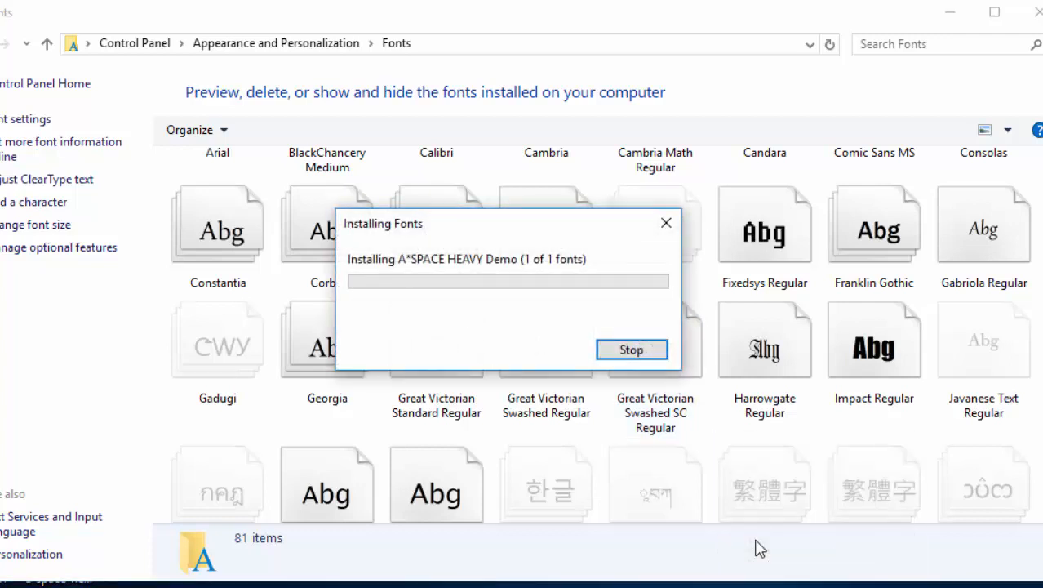
left_click(631, 350)
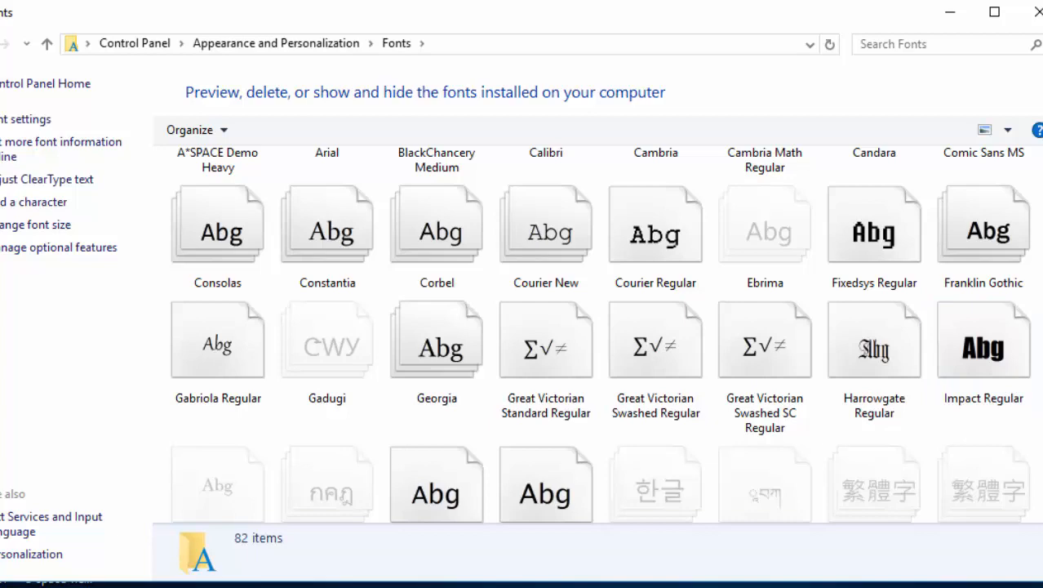
scroll("down", 3)
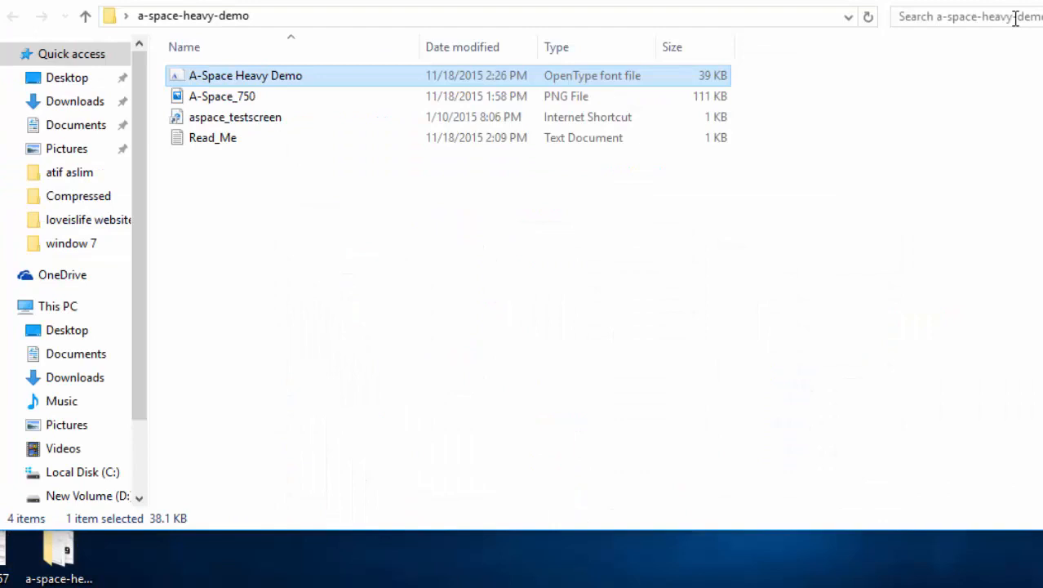
mouse_move(205, 86)
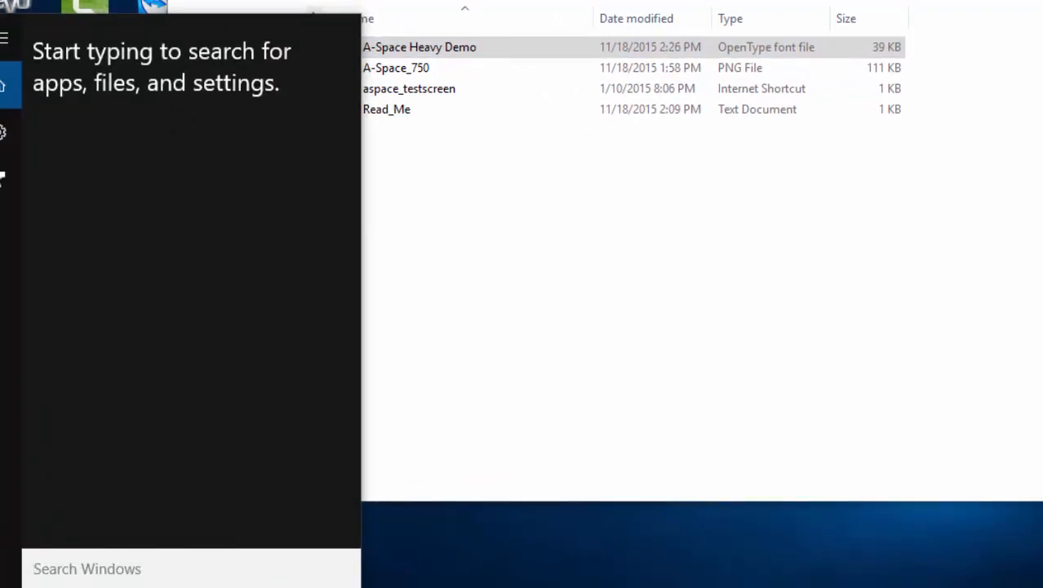
Step: Search 'note' from Start and launch a blank Notepad
type("note")
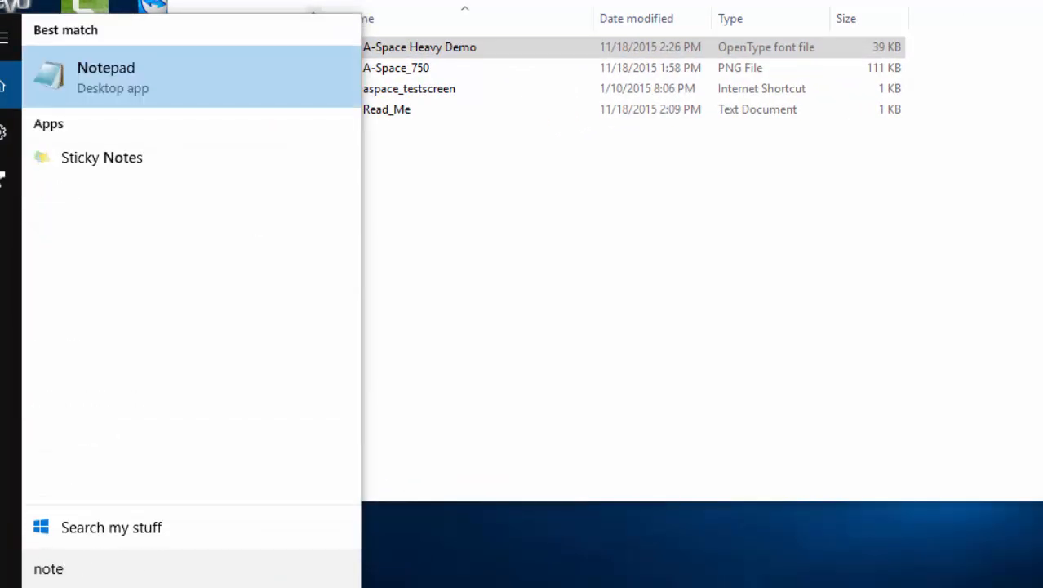
left_click(105, 78)
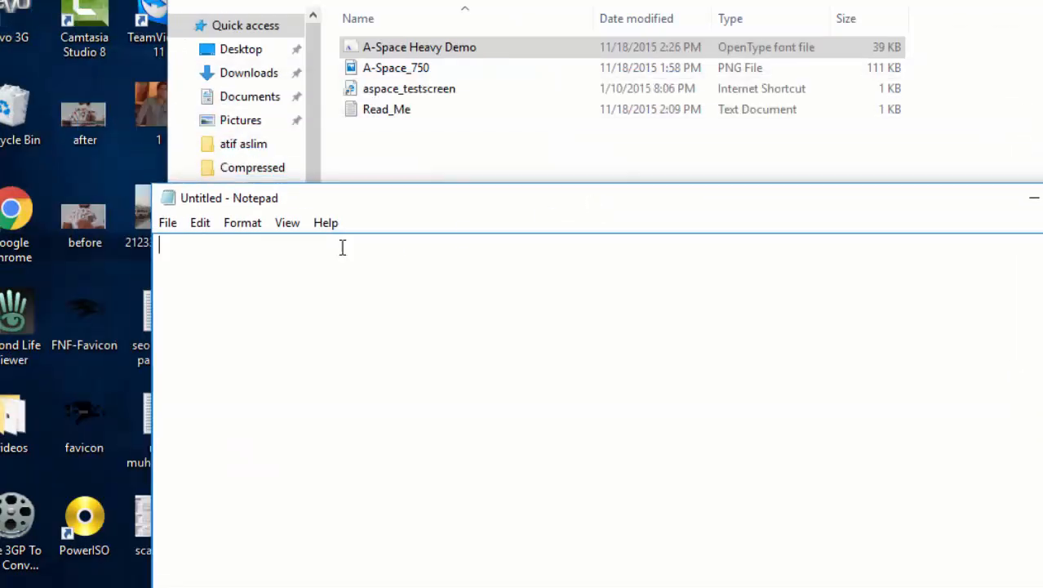
Step: Set Notepad's font to A*SPACE Demo via Format > Font
left_click(242, 222)
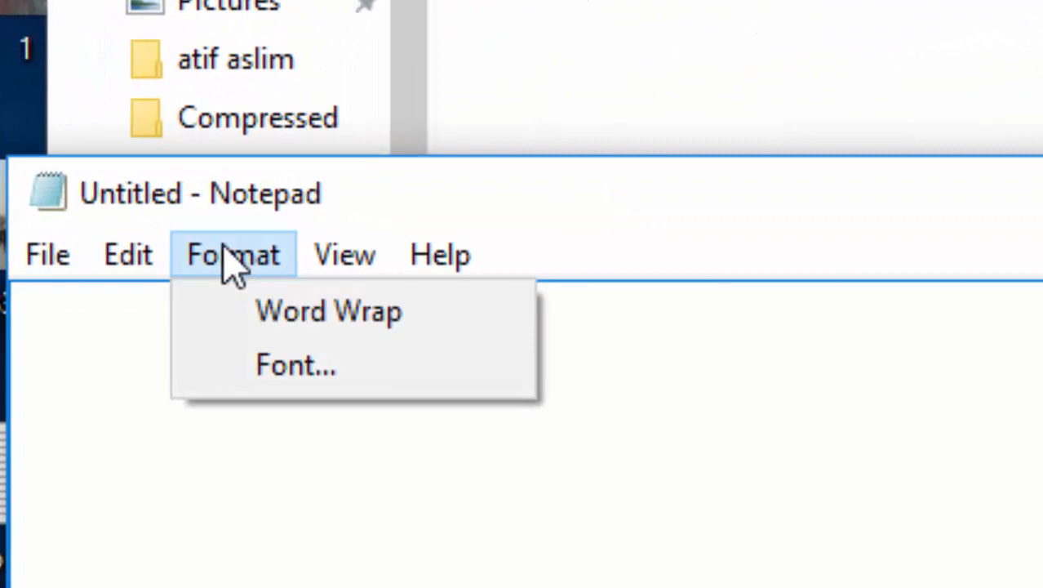
left_click(296, 364)
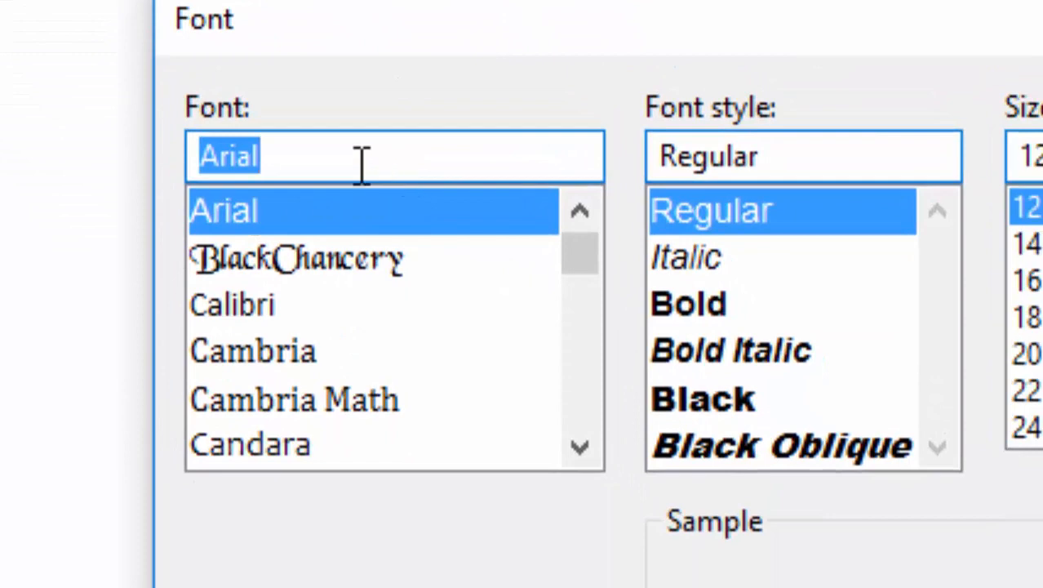
type("a")
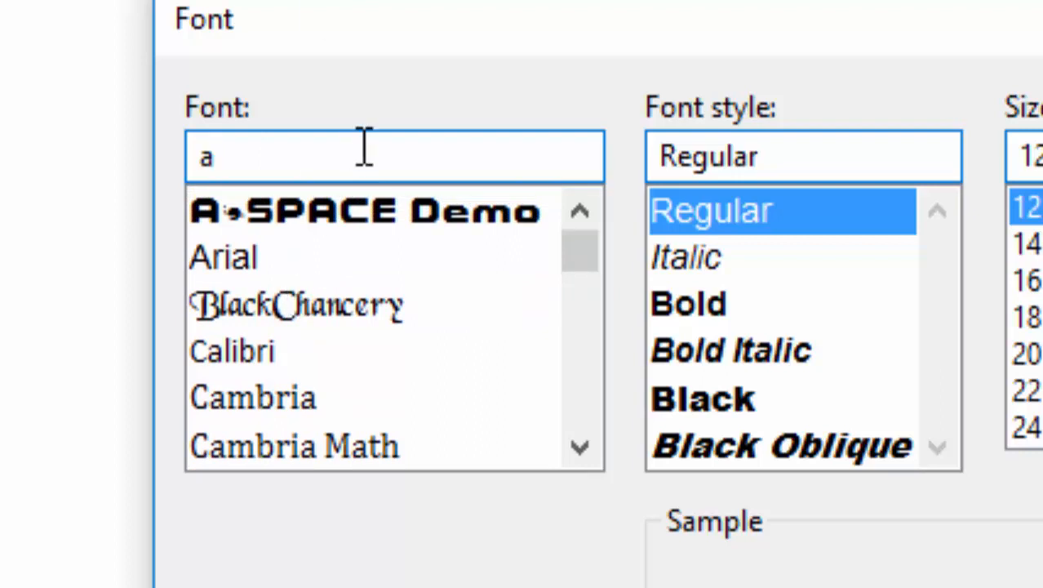
left_click(364, 210)
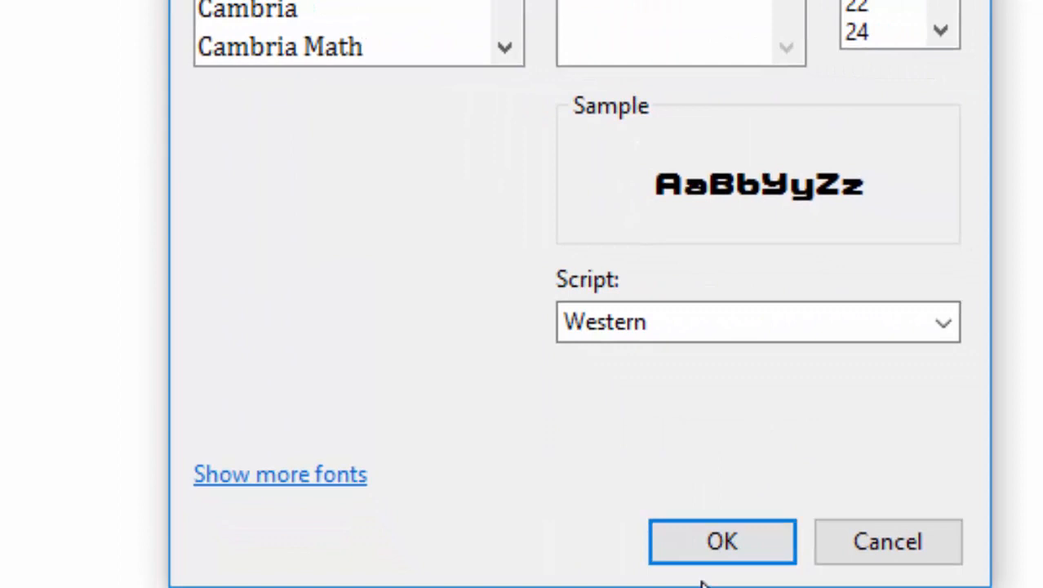
left_click(721, 541)
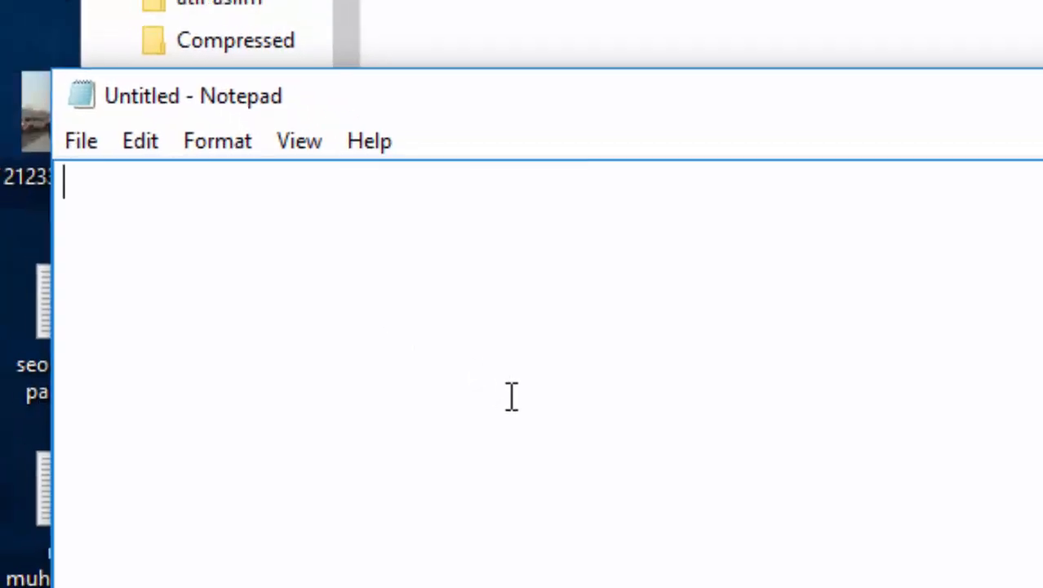
Step: Type 'hello' in the A*SPACE font, then close Notepad without saving
type("hello")
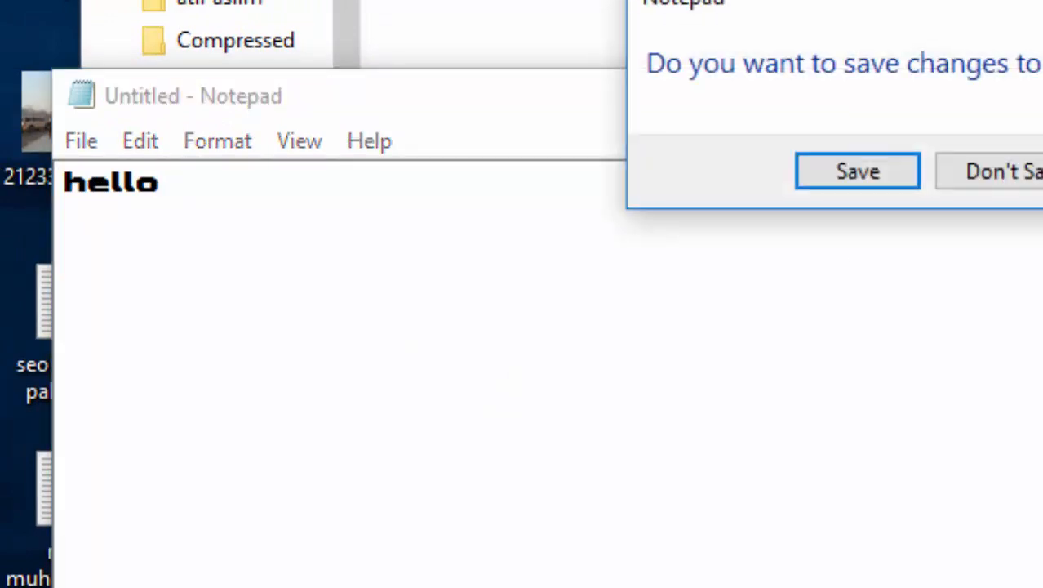
left_click(1000, 171)
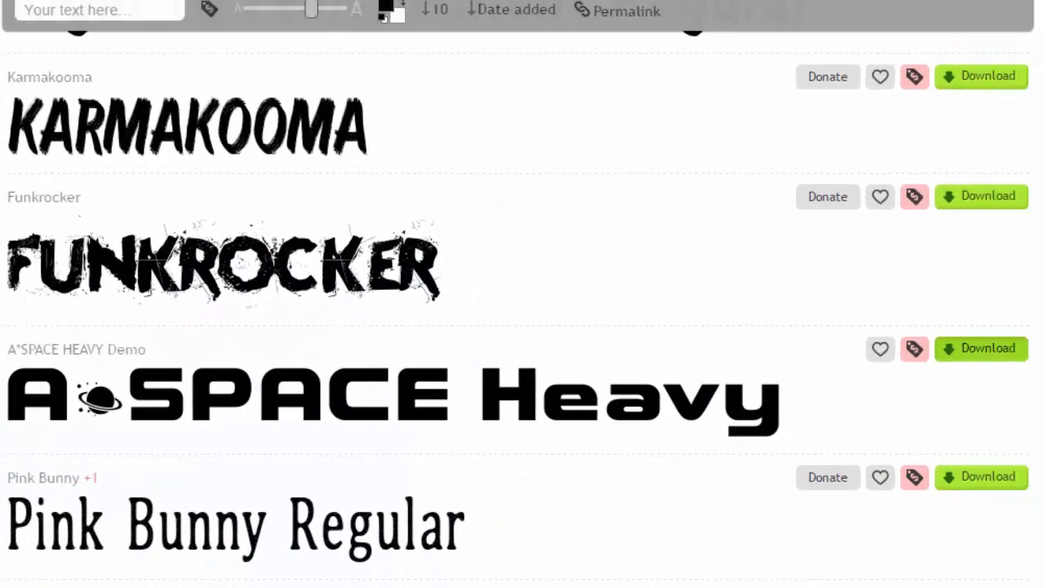
Step: Go to page 2 of New & Fresh Fonts and browse fonts 11–20, like Snaps Taste and Lato
scroll("down", 3)
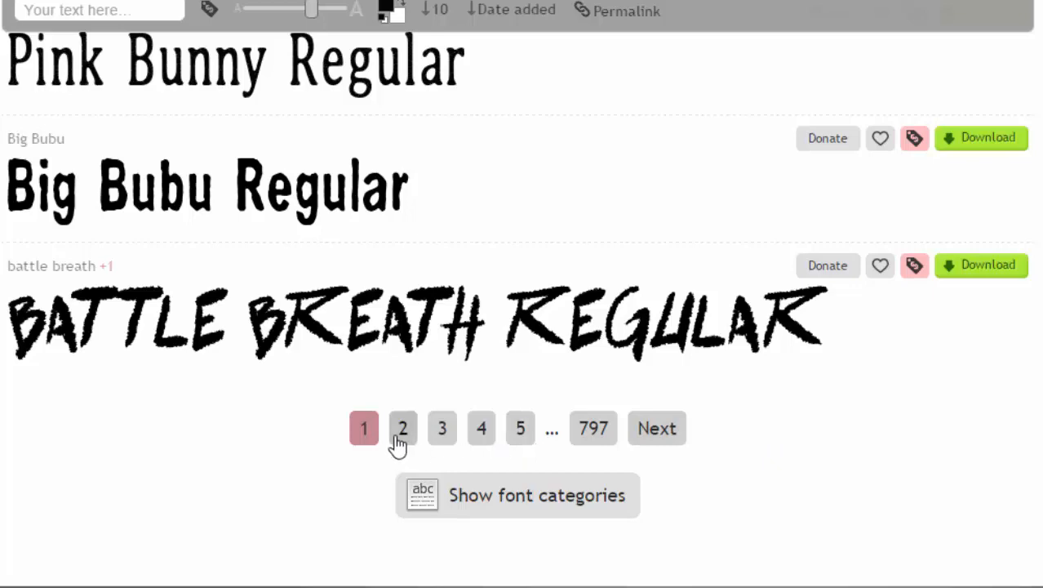
left_click(402, 428)
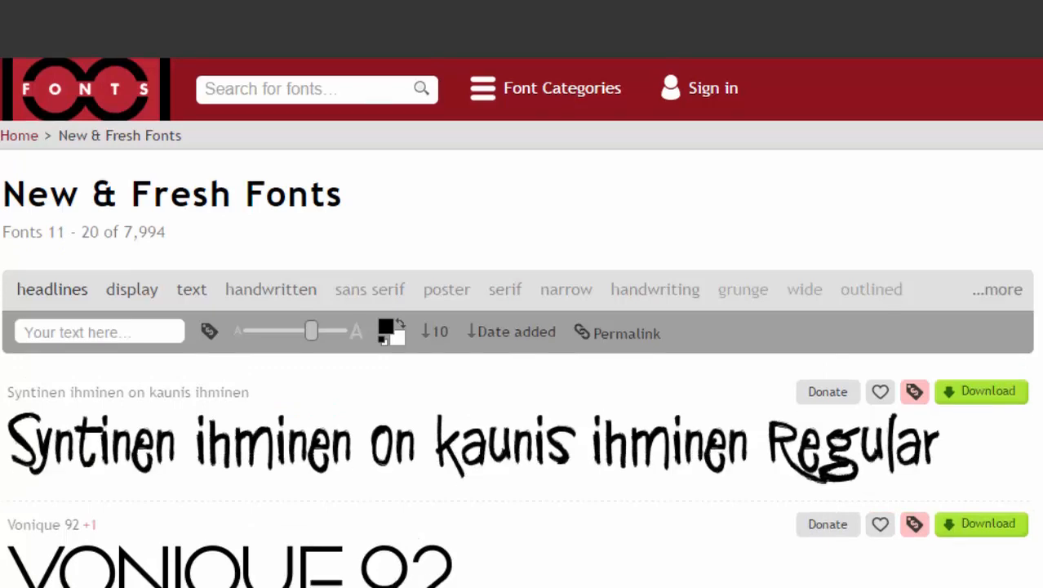
scroll("down", 3)
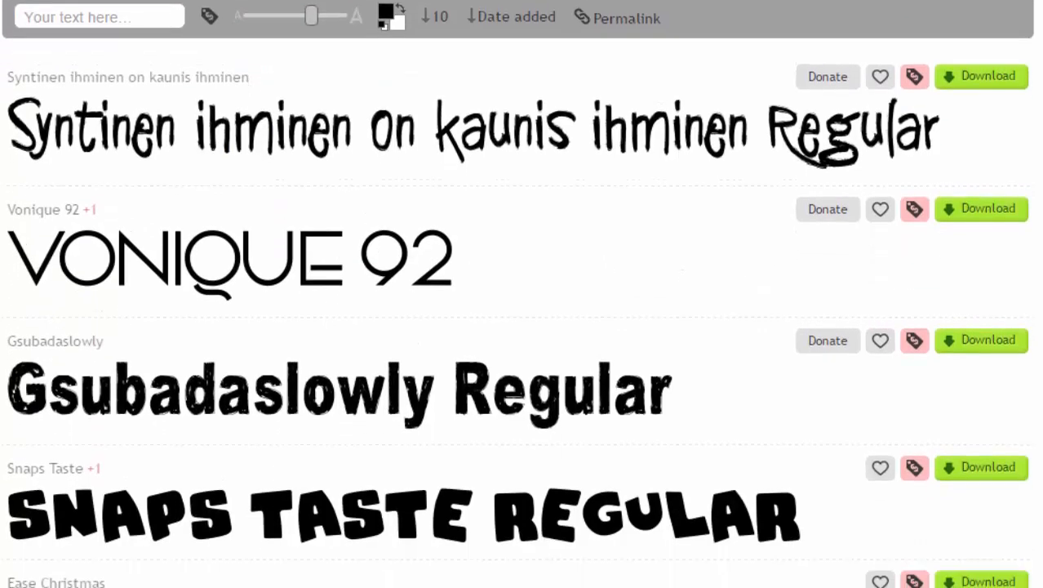
scroll("down", 3)
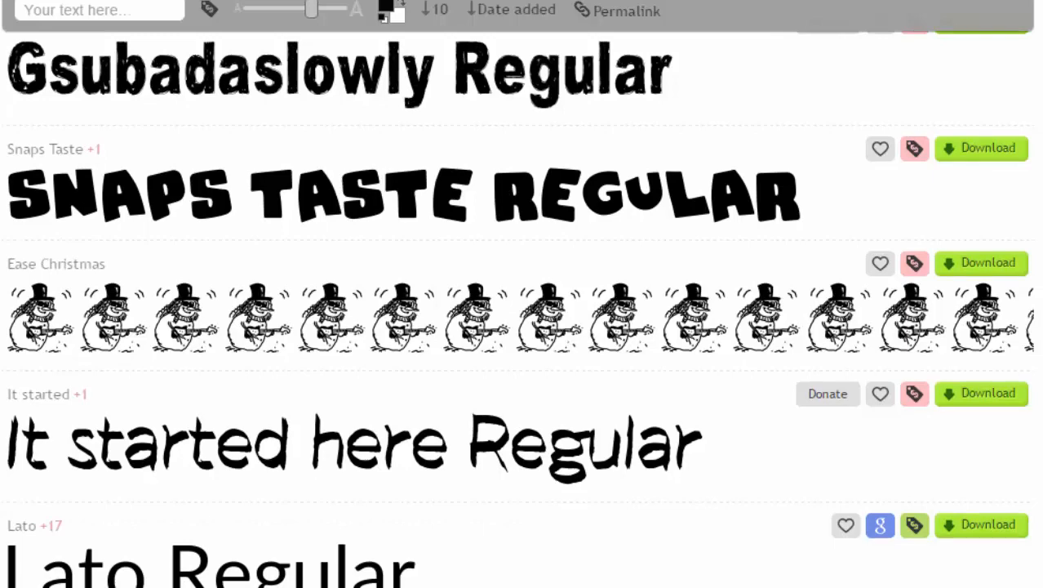
scroll("down", 3)
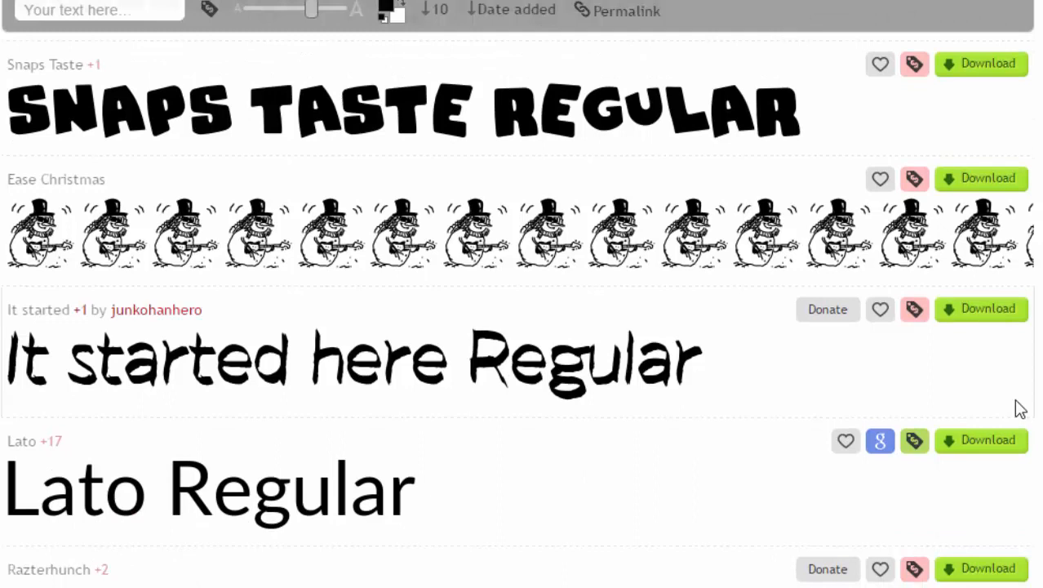